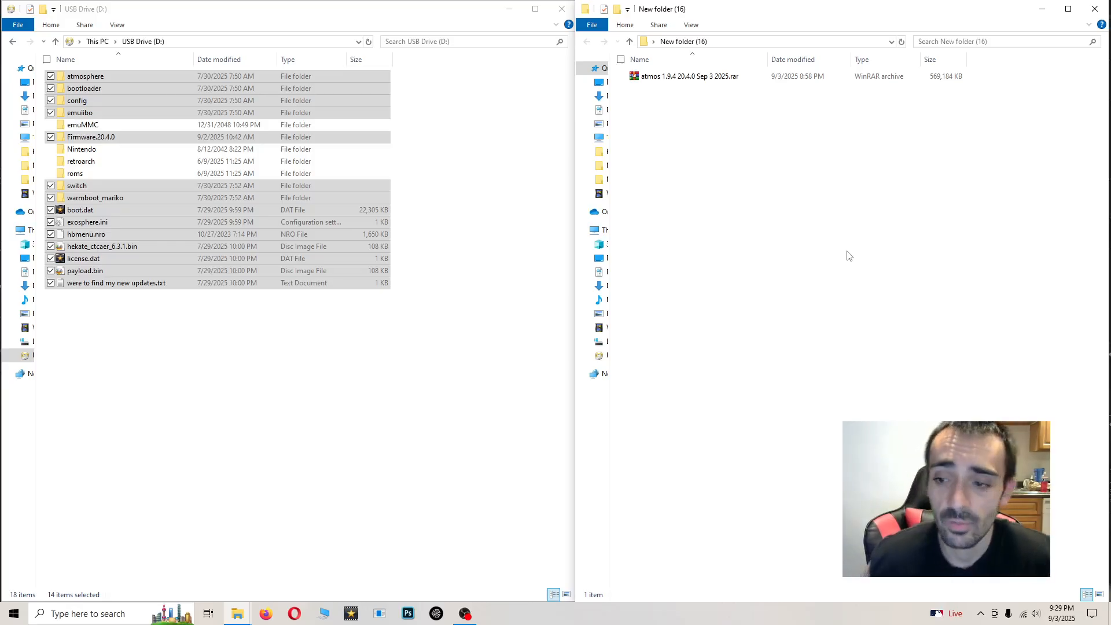
mouse_move(896, 262)
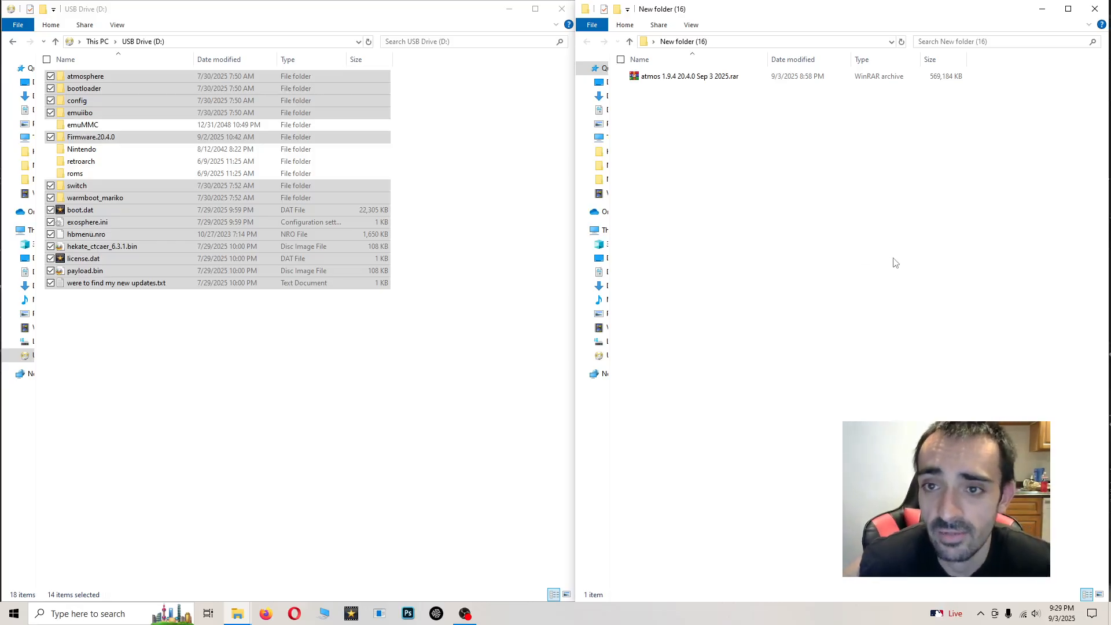
- Extract the atmos 1.9.4 20.4.0 Sep 3 2025 .rar with WinRAR into its same-named folder
right_click(688, 76)
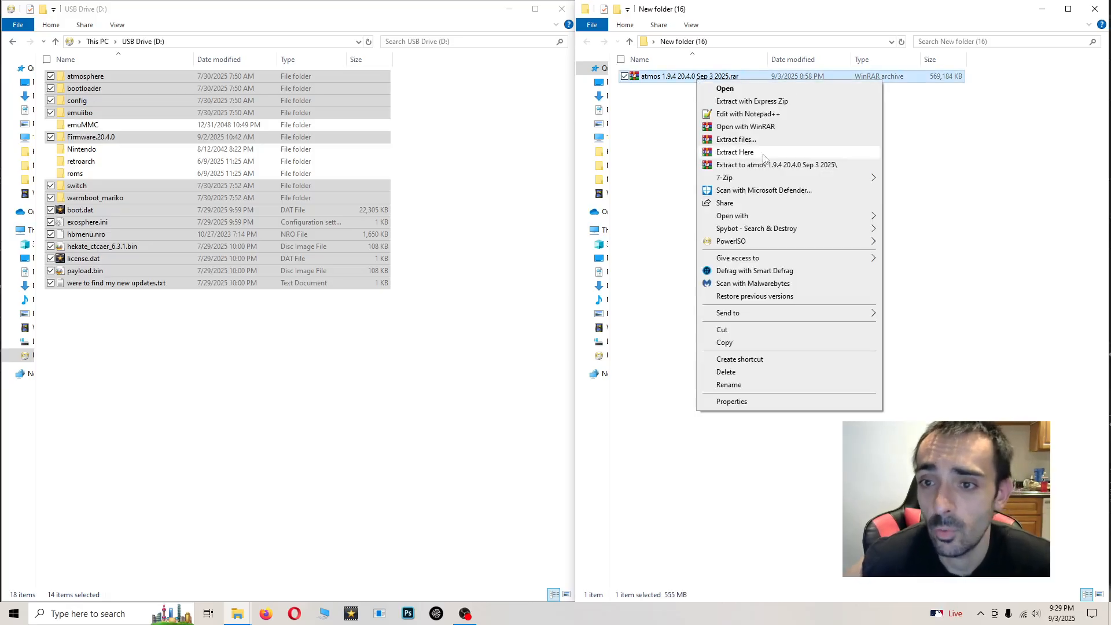
left_click(735, 152)
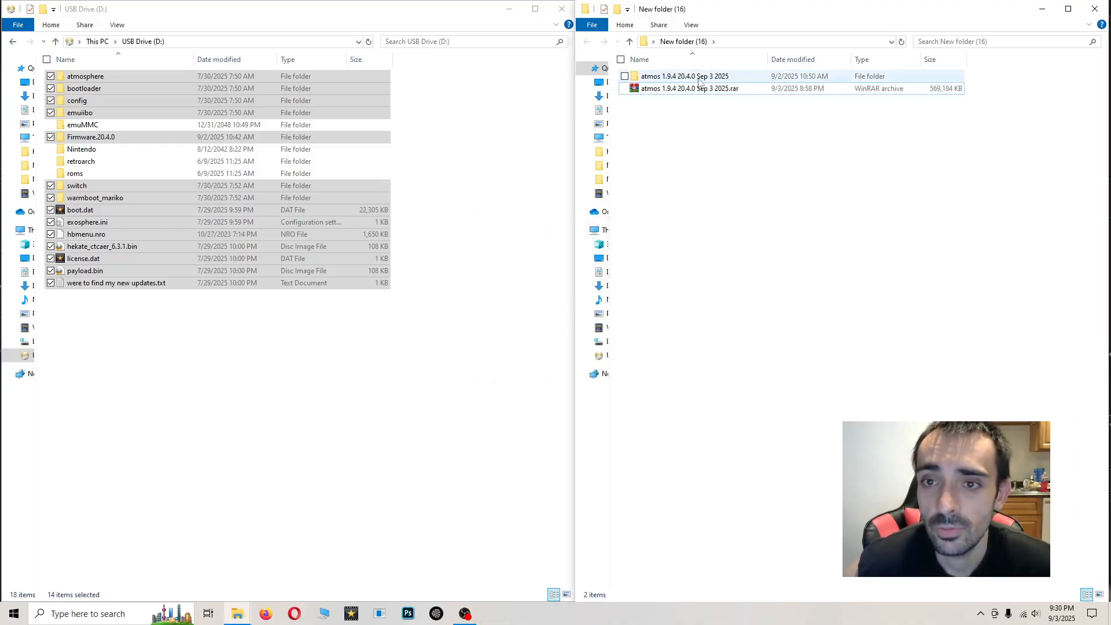
- Open the extracted repack folder and permanently delete the 14 old items from USB Drive (D:)
double_click(684, 75)
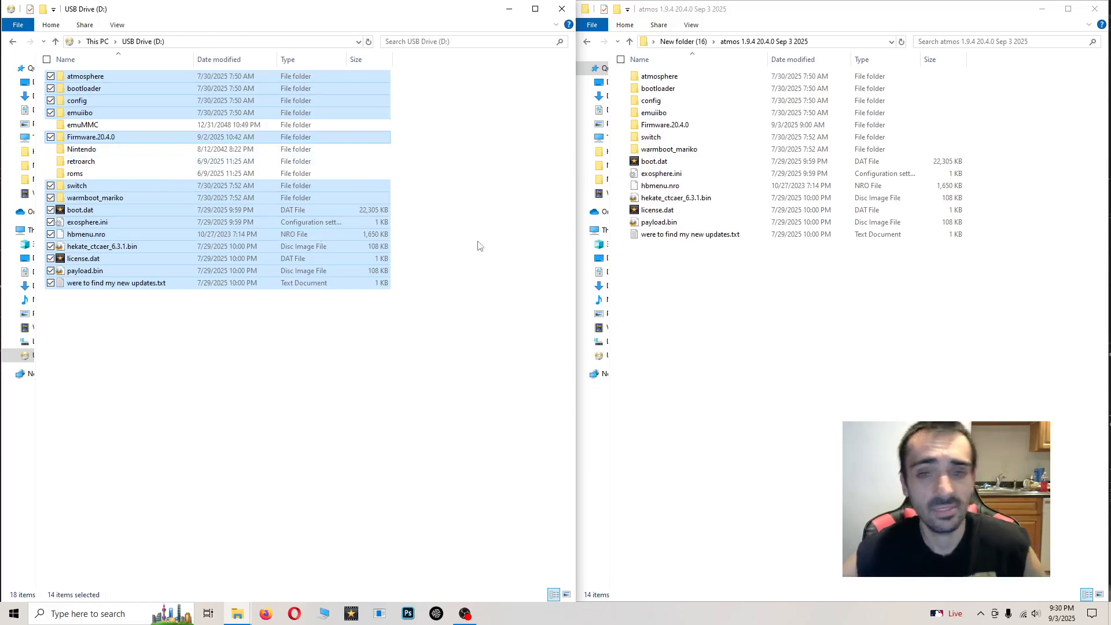
mouse_move(198, 259)
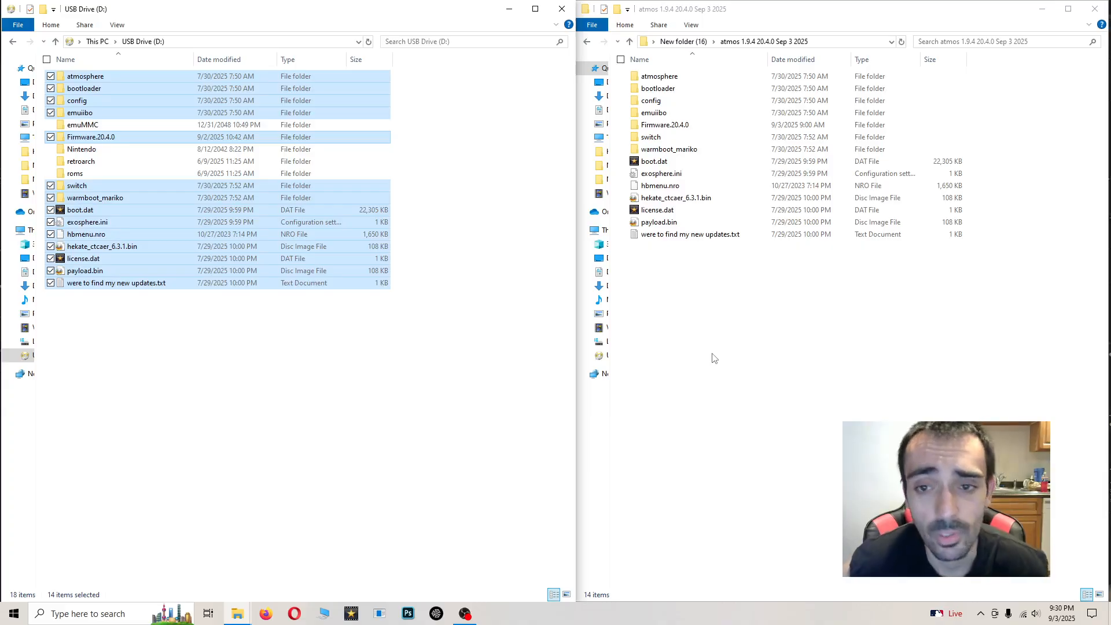
mouse_move(718, 309)
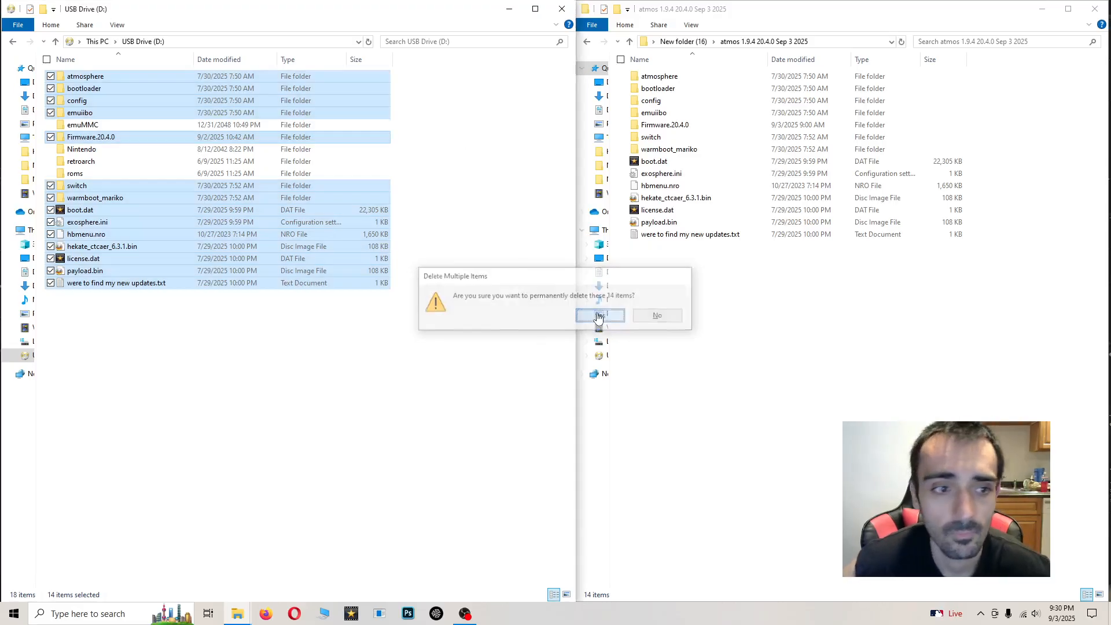
left_click(599, 316)
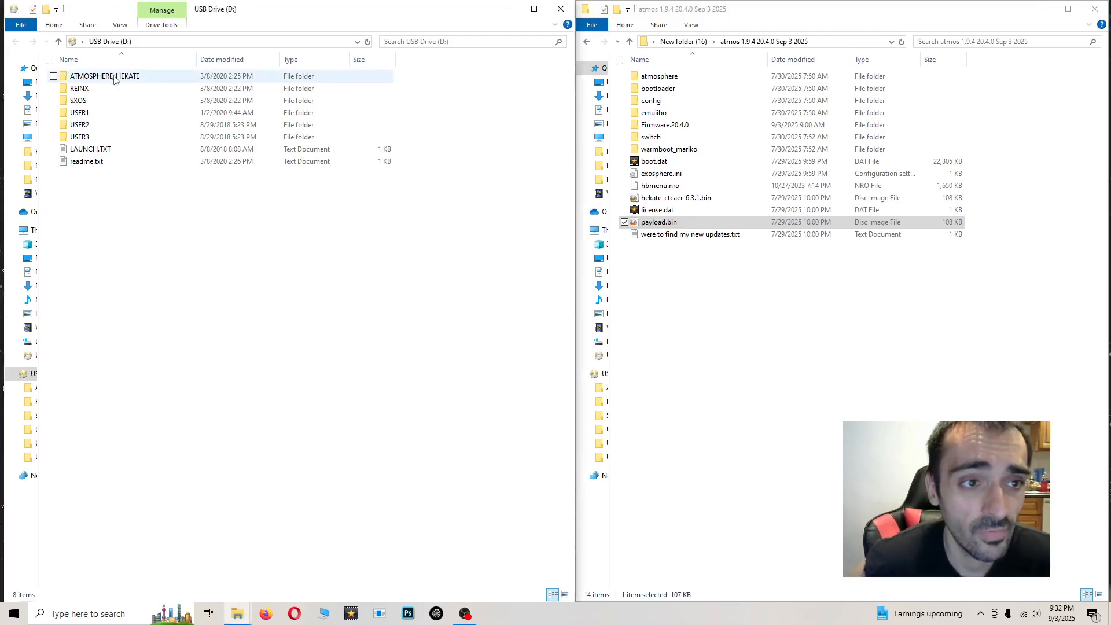
- Paste the newer payload.bin into ATMOSPHERE_HEKATE, replacing the existing payload.bin
double_click(104, 76)
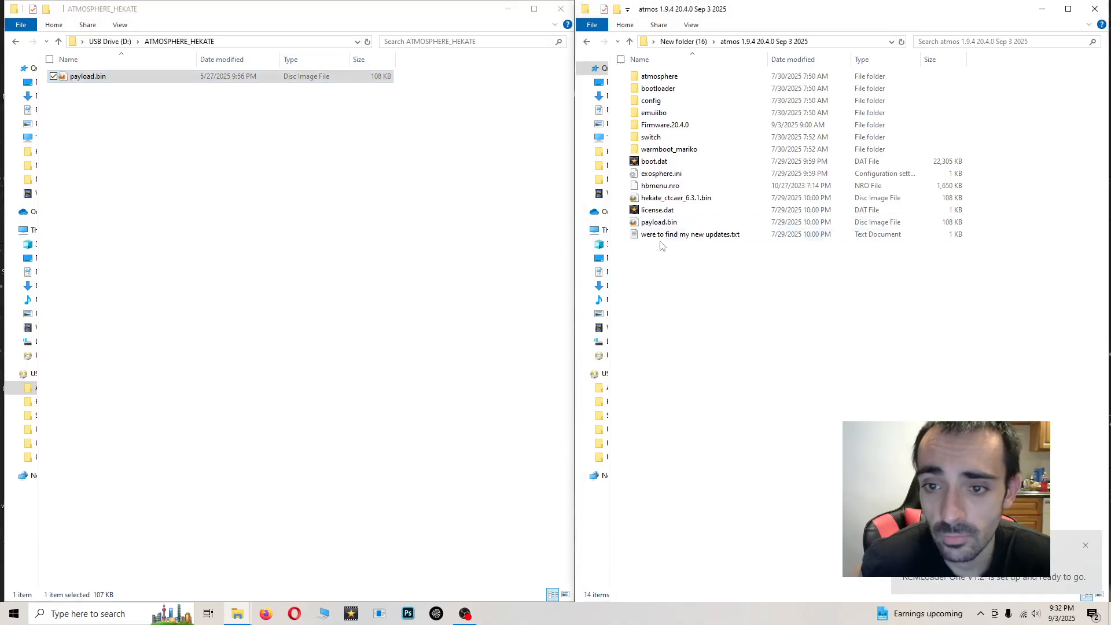
right_click(657, 221)
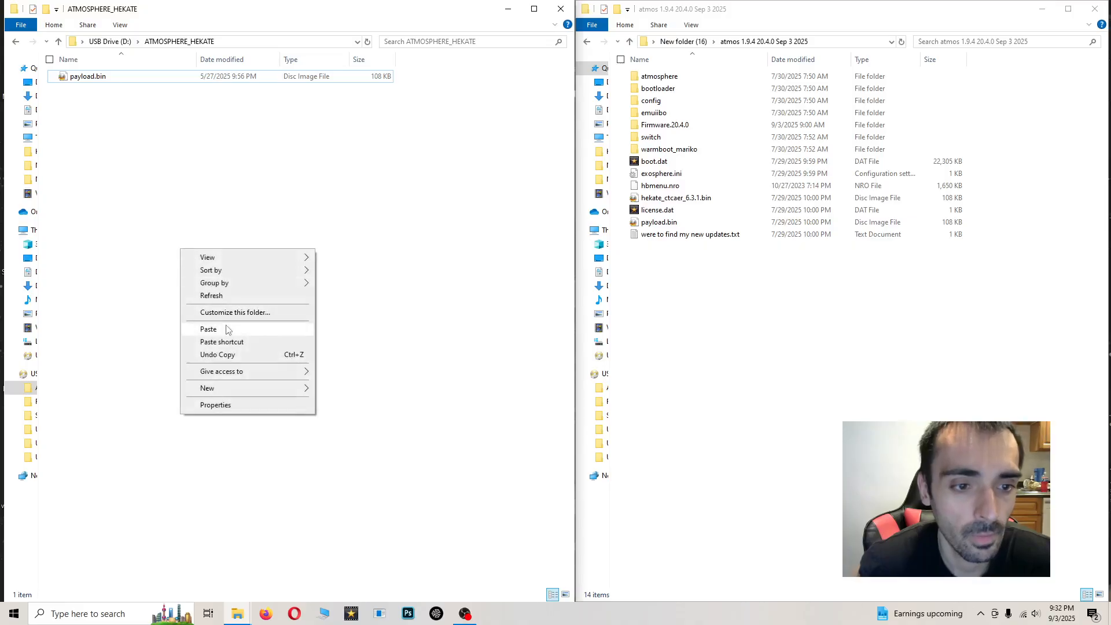
left_click(209, 329)
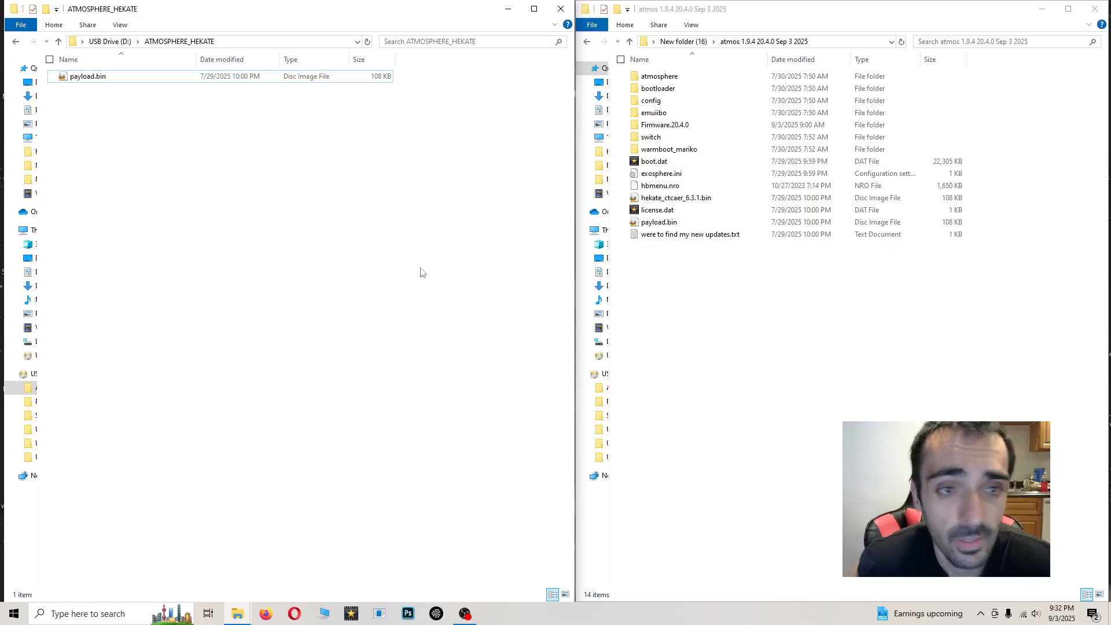
mouse_move(755, 363)
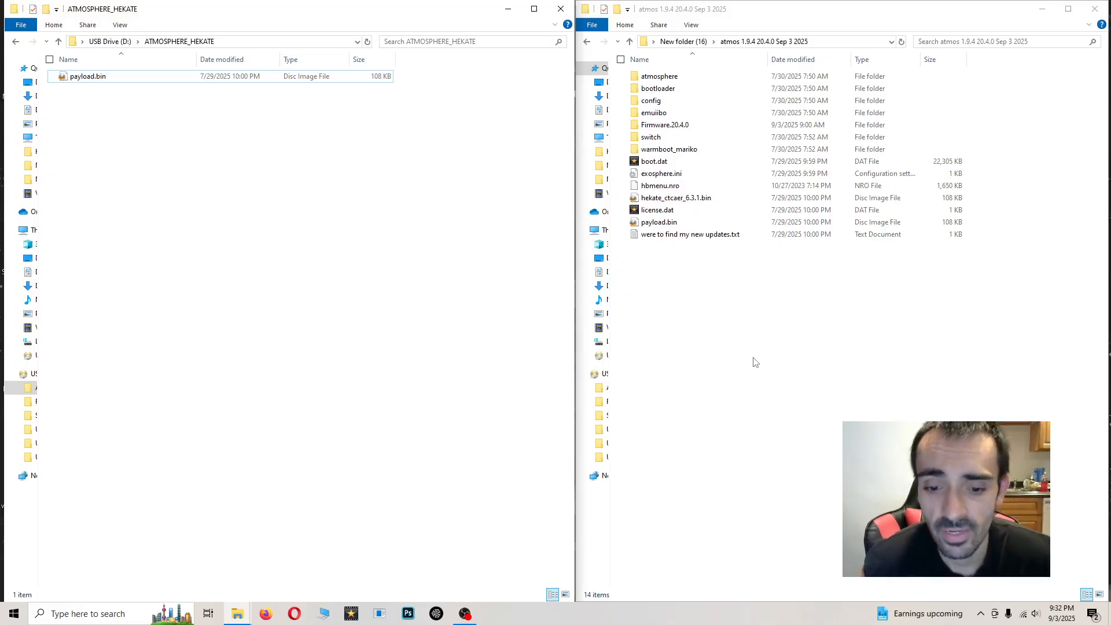
left_click(659, 222)
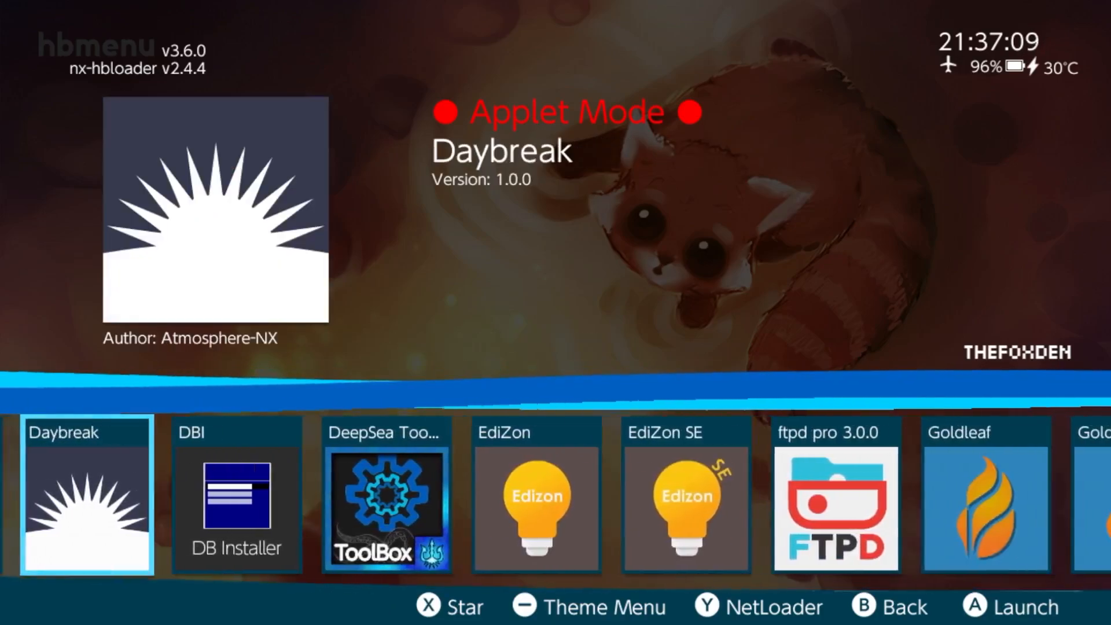
- In Daybreak, install the Firmware.20.4.0 update with settings preserved and confirm beginning installation
left_click(87, 494)
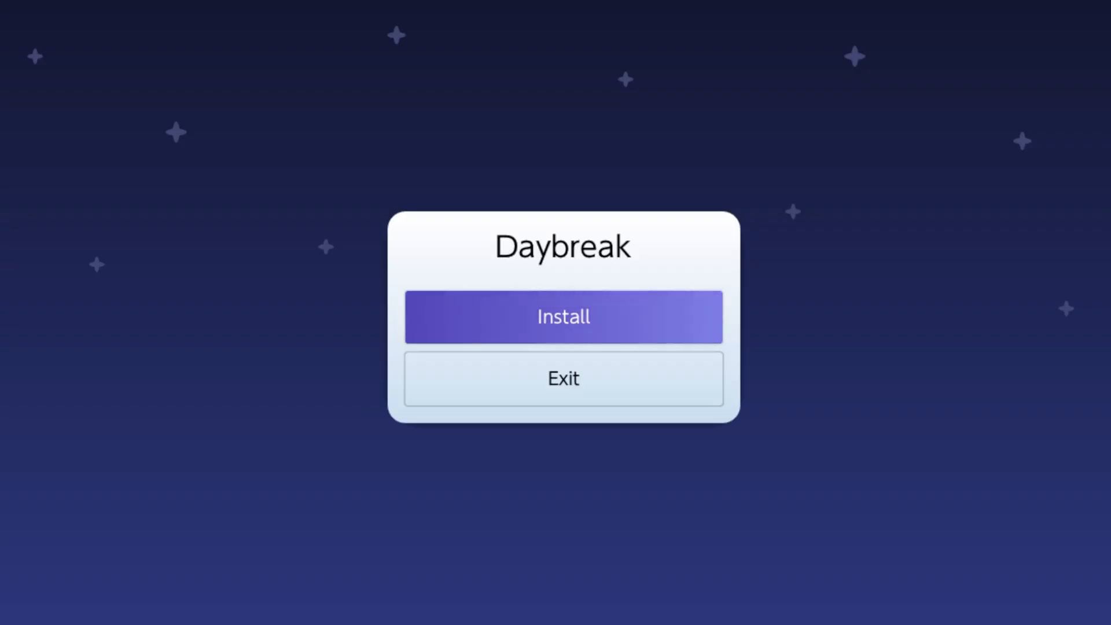
left_click(563, 316)
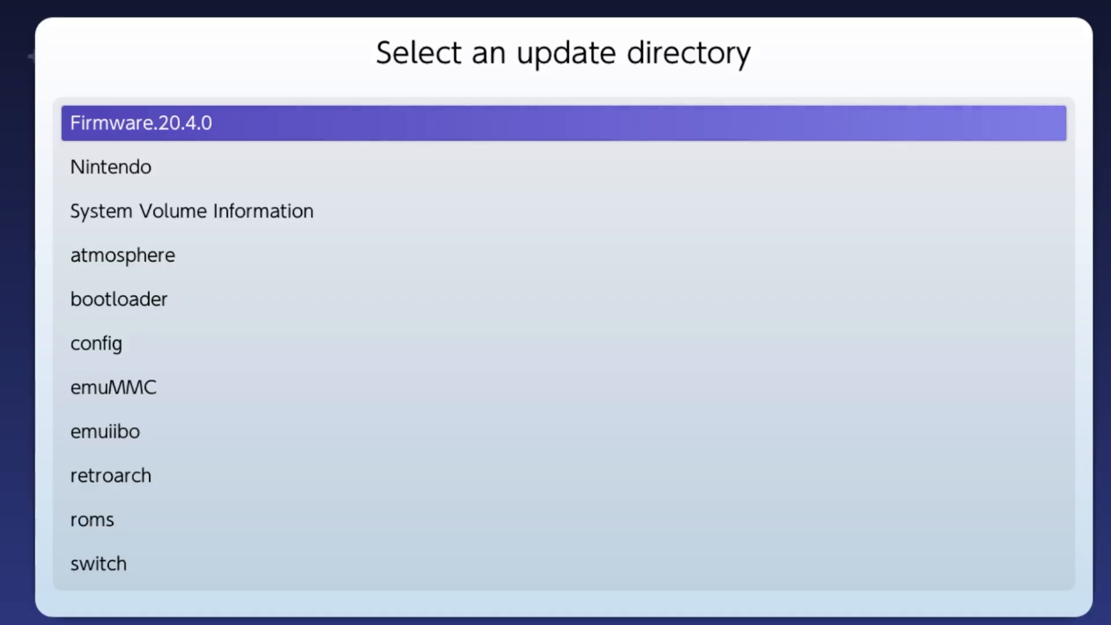
left_click(142, 122)
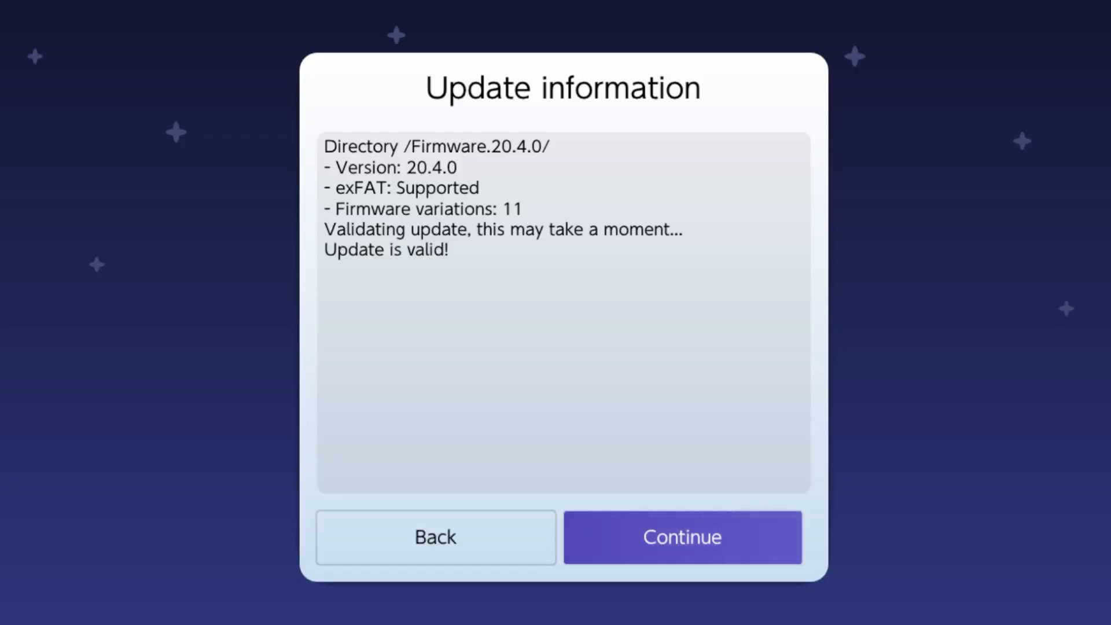
left_click(682, 537)
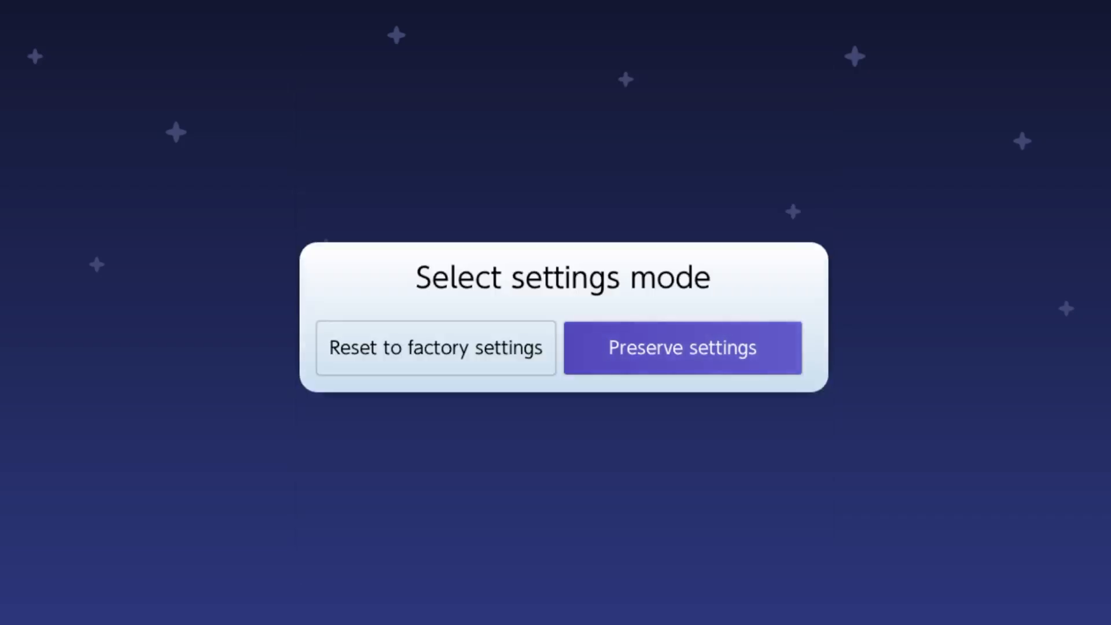
left_click(681, 348)
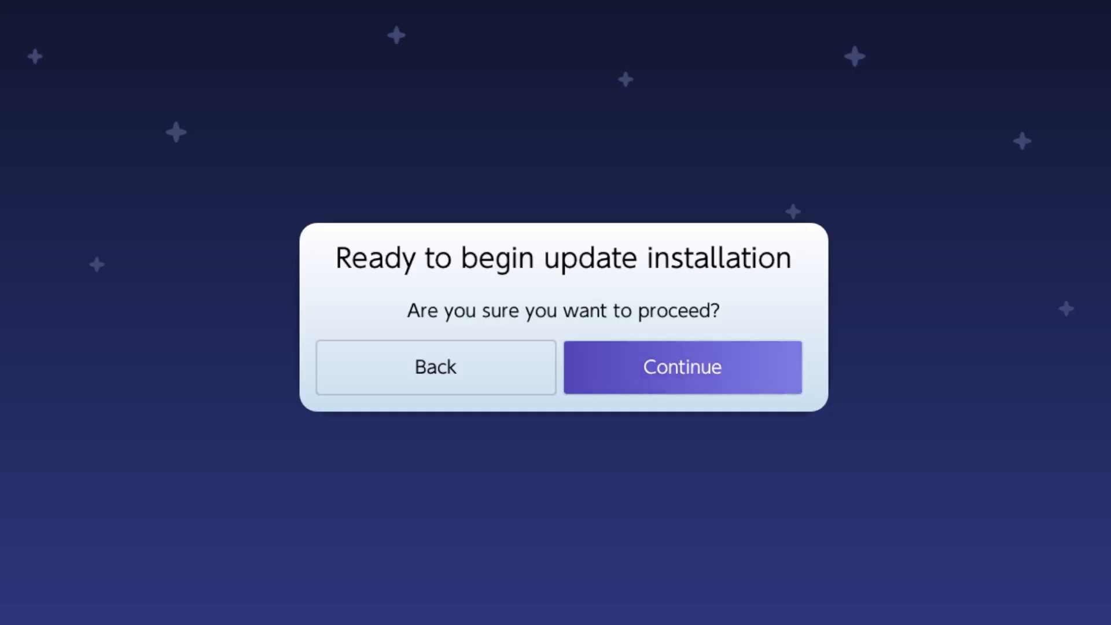
left_click(681, 367)
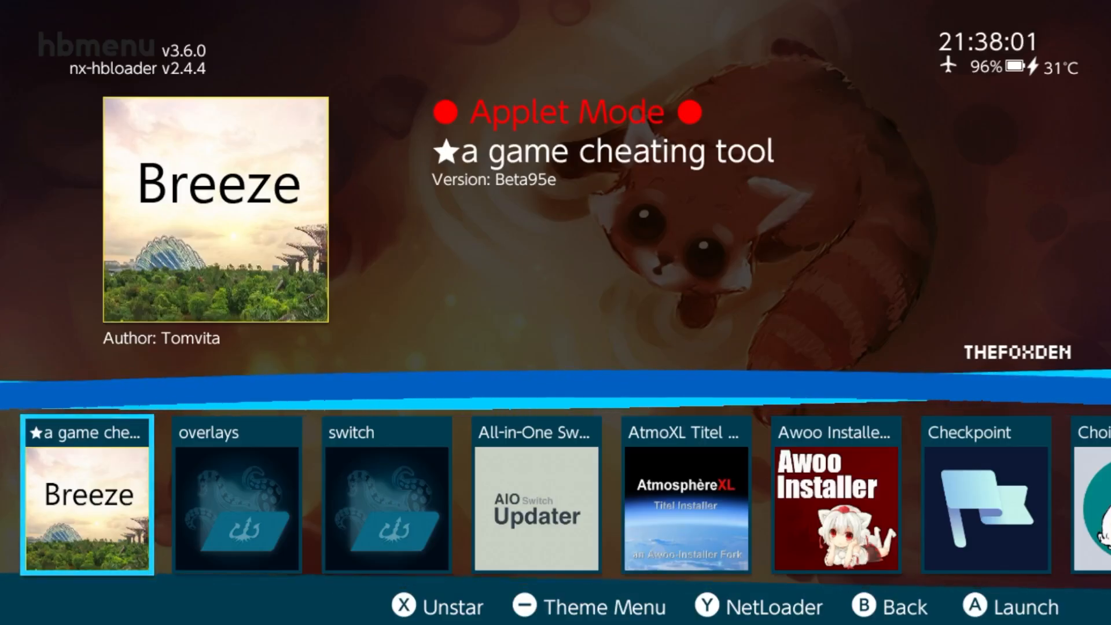